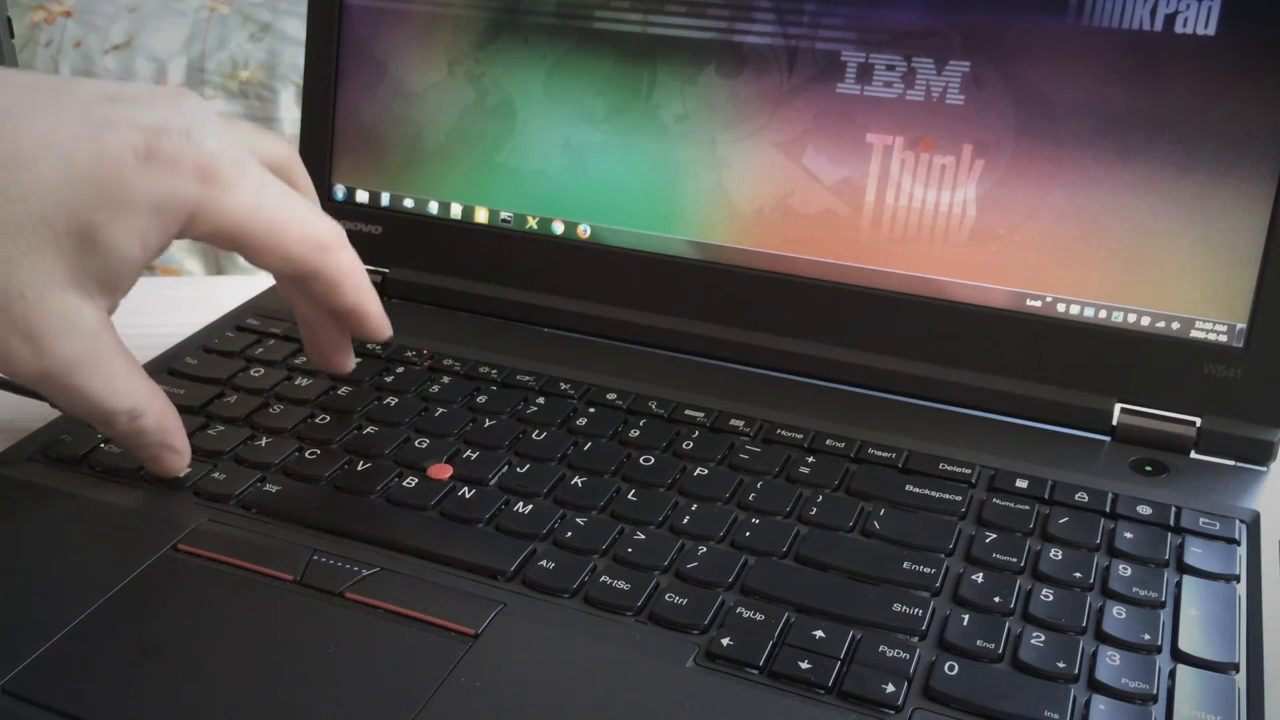
Launch a Windows Explorer file-browsing window using the Win+E keyboard shortcut.
key(Win+E)
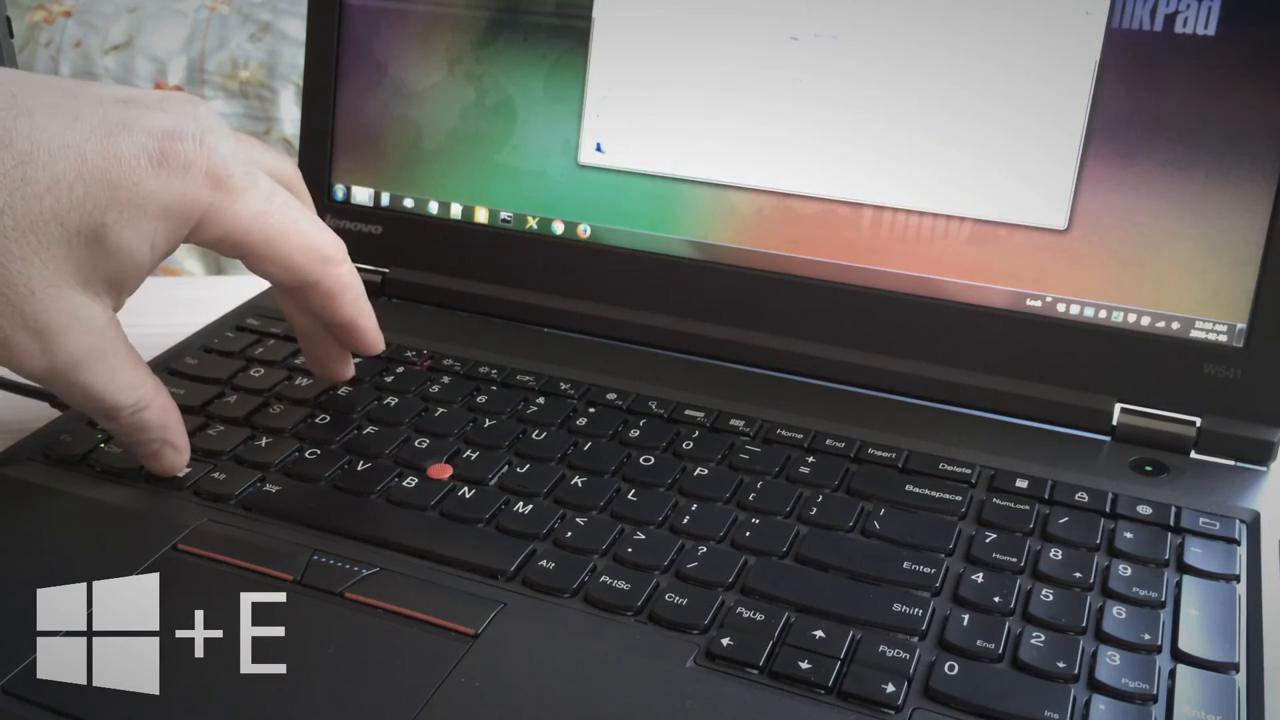
key(Win+E)
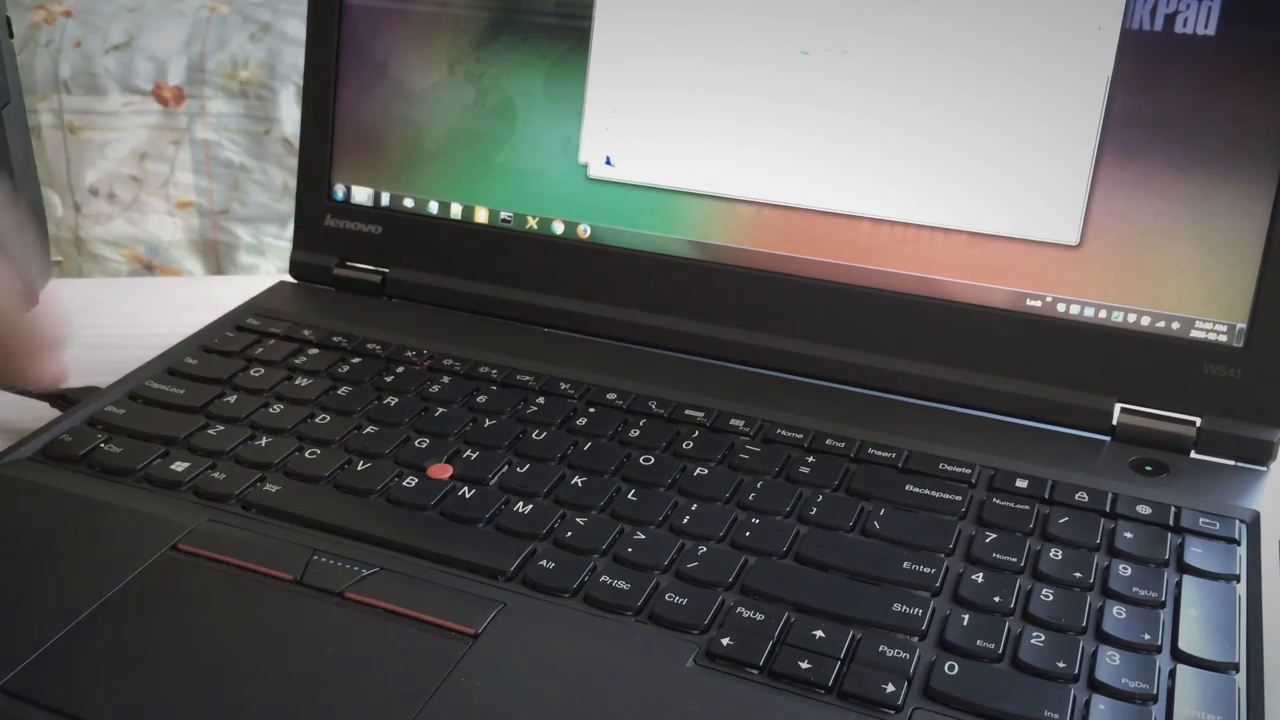